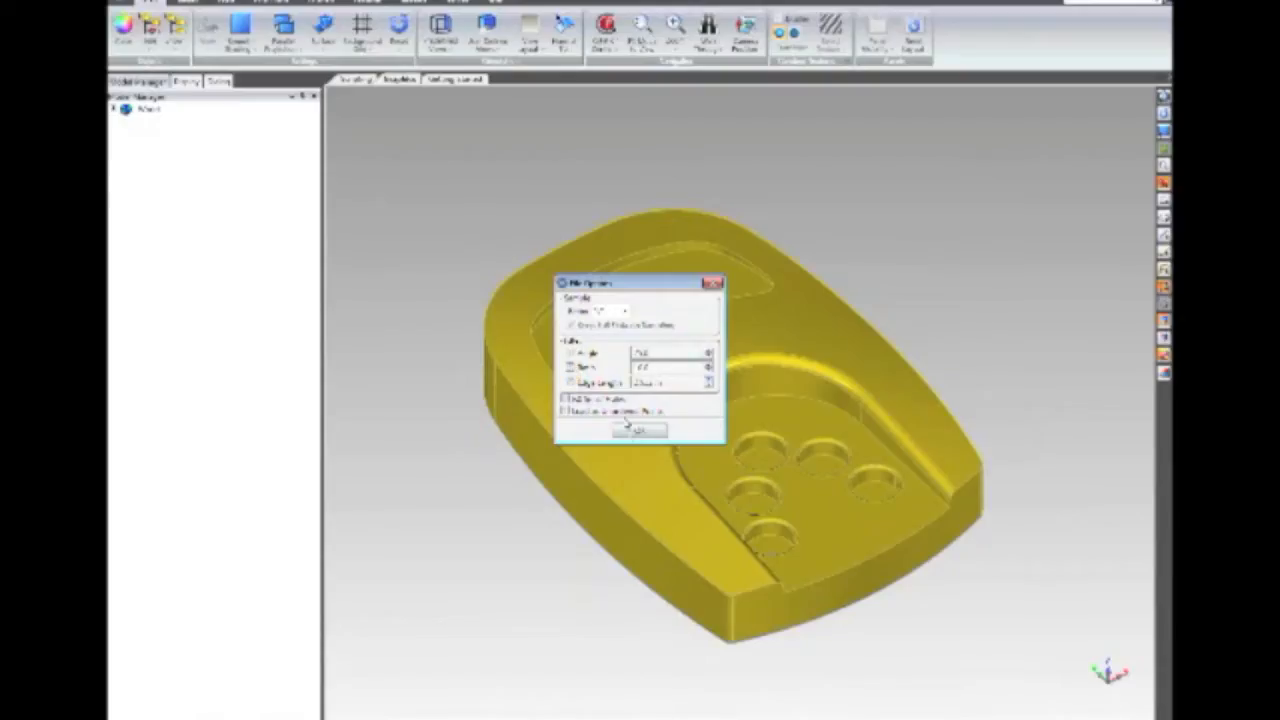
Step: Accept the default sampling options to load the four terrain scan files into the project
{"action": "left_click", "coordinate": [638, 429]}
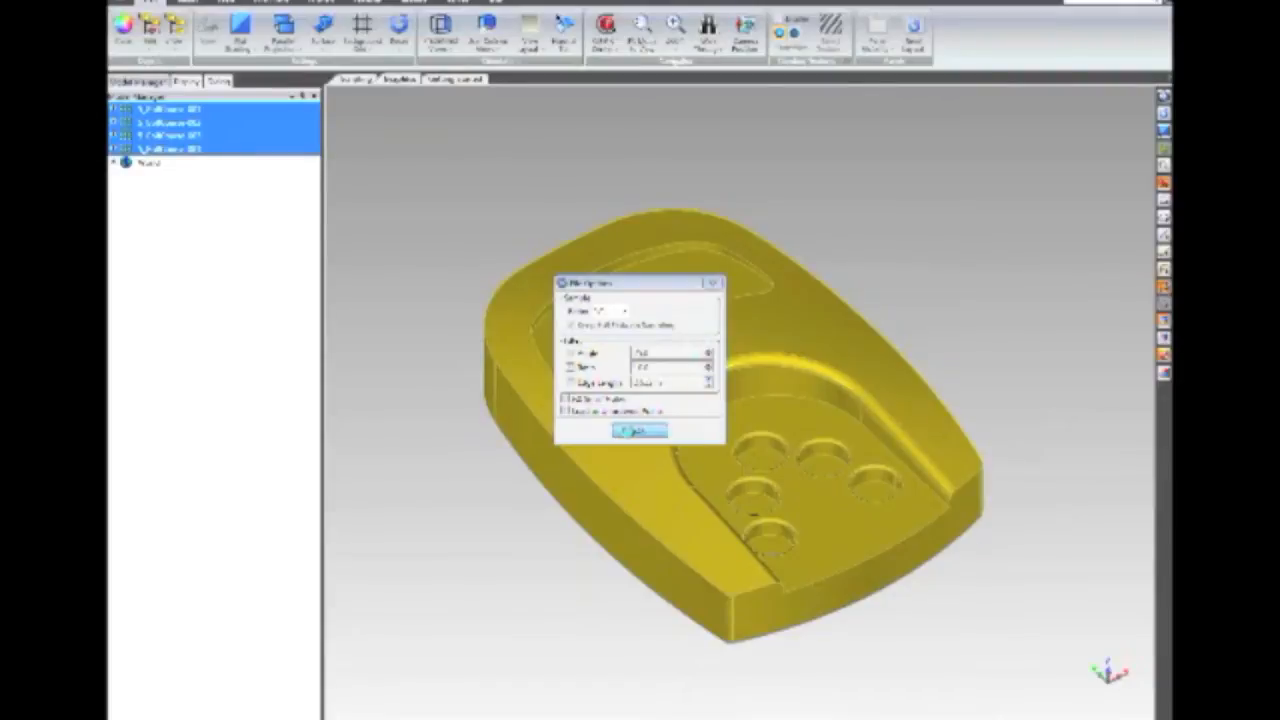
{"action": "left_click", "coordinate": [637, 430]}
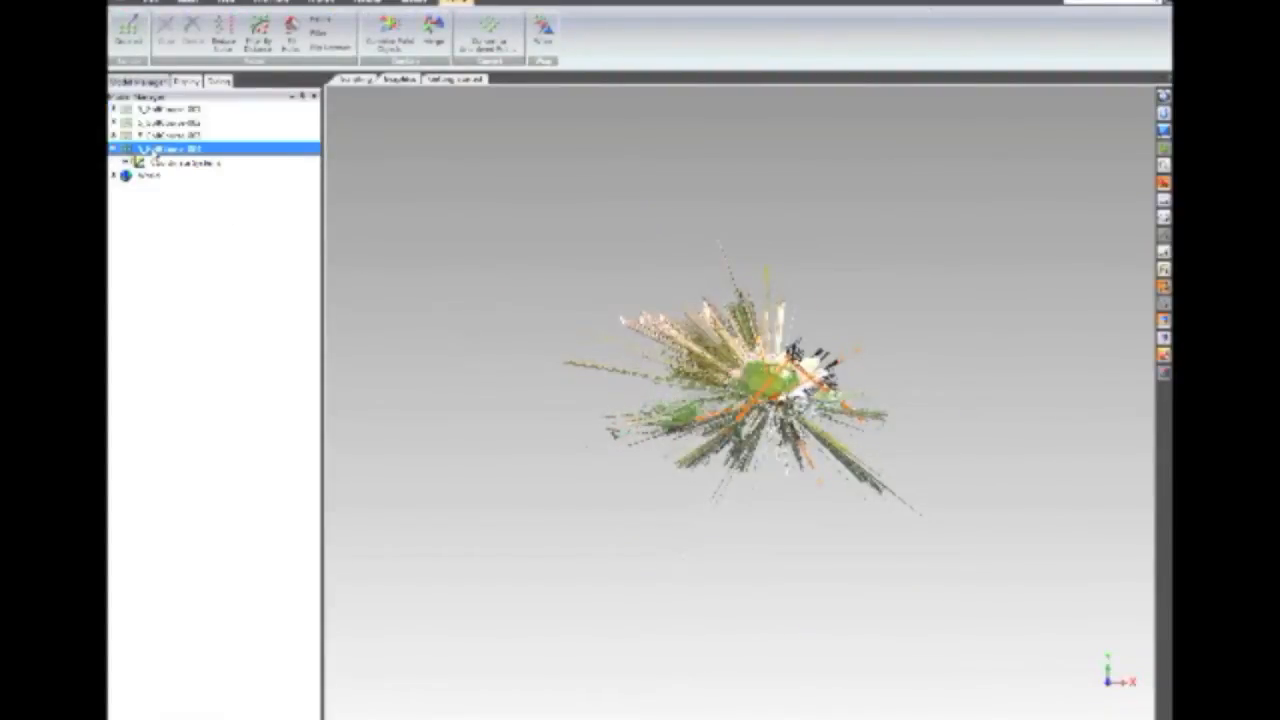